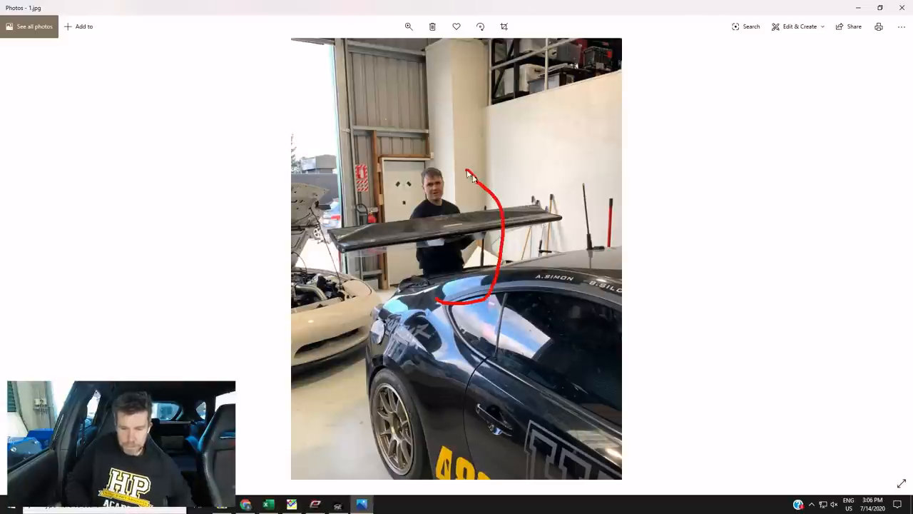
Step: Advance the viewer to the third photo, the carbon-fibre rear wing close-up
drag(468, 175, 445, 321)
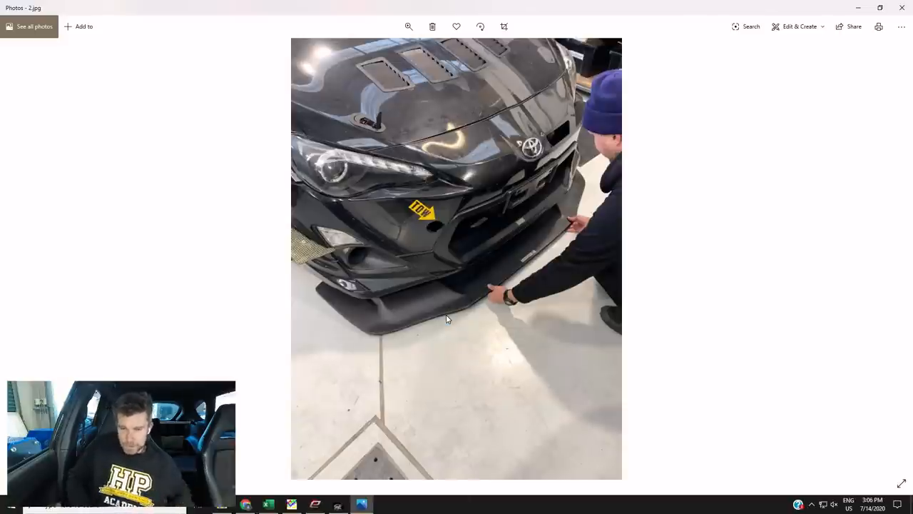
mouse_move(516, 318)
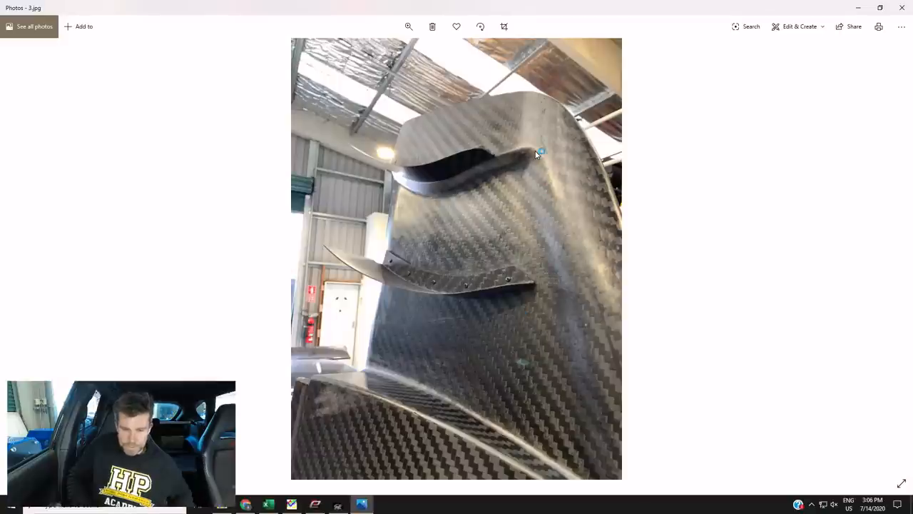
Step: Advance to the fourth photo showing the car's rear end with wing and diffuser
drag(540, 154, 592, 202)
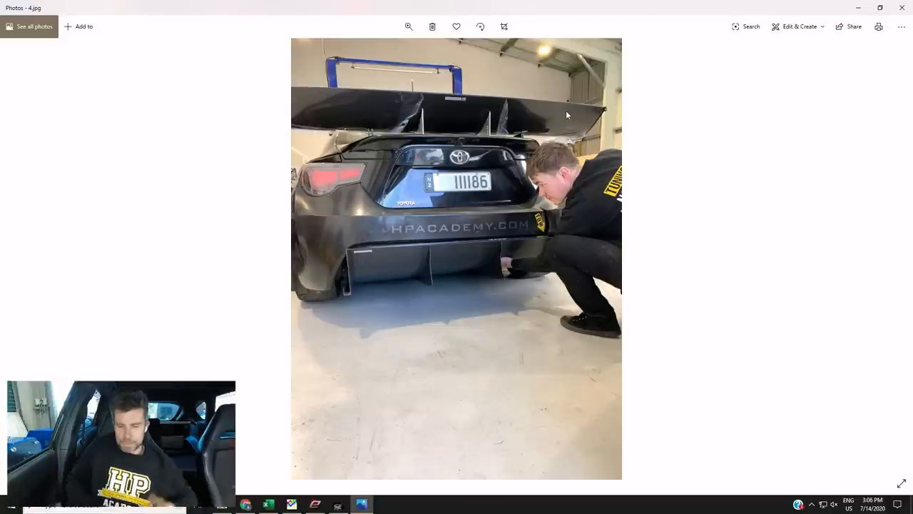
mouse_move(531, 242)
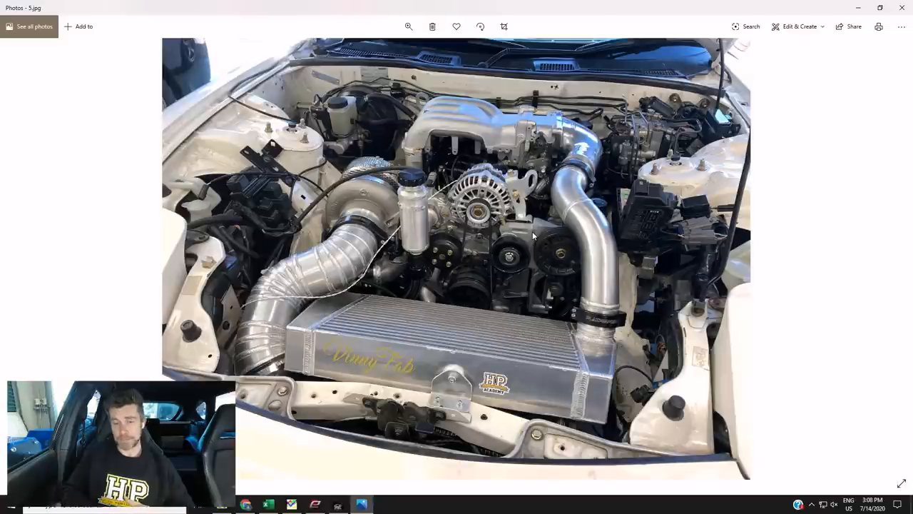
mouse_move(571, 254)
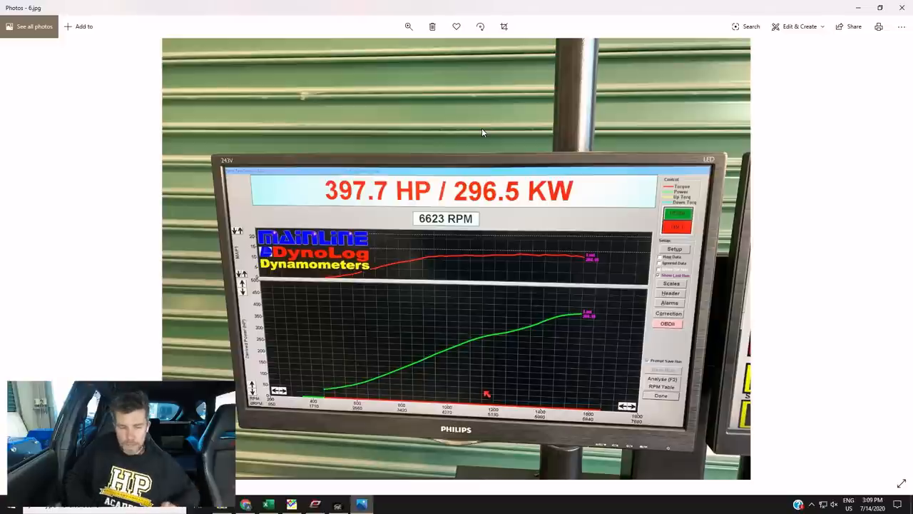
mouse_move(557, 258)
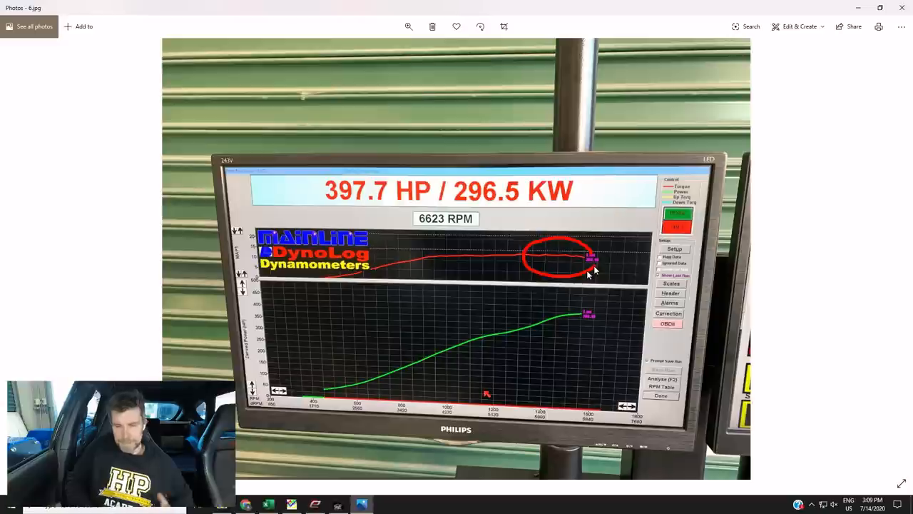
mouse_move(585, 246)
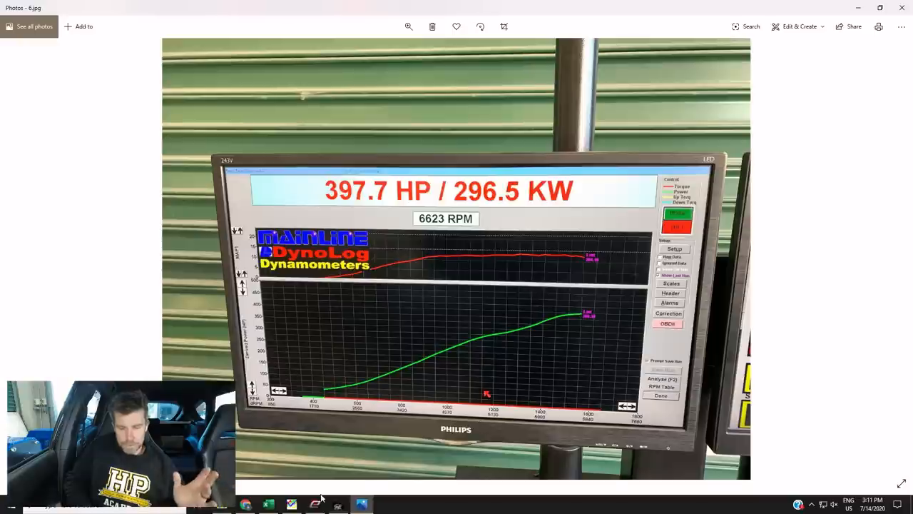
click(314, 505)
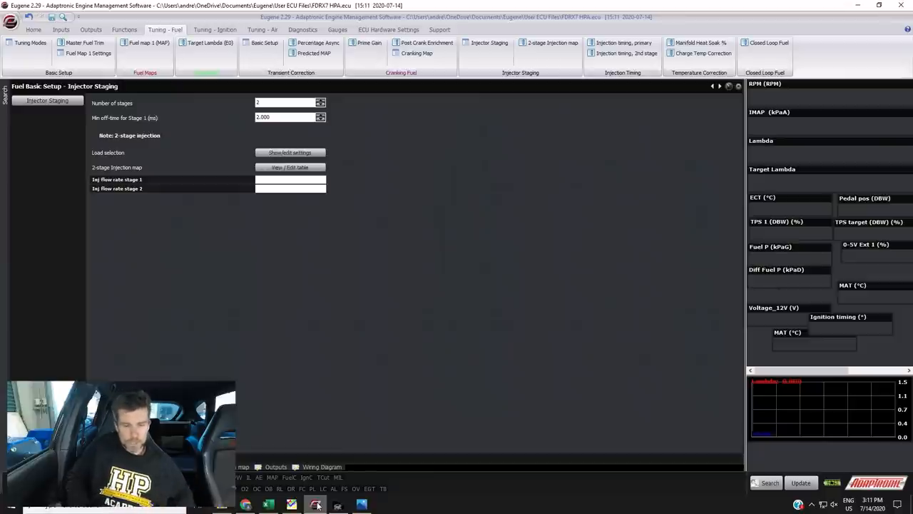
mouse_move(377, 117)
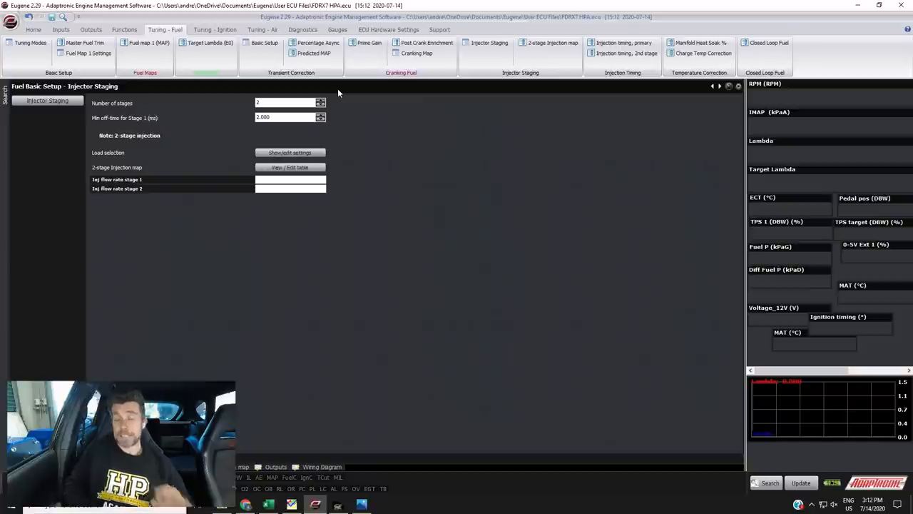
mouse_move(340, 106)
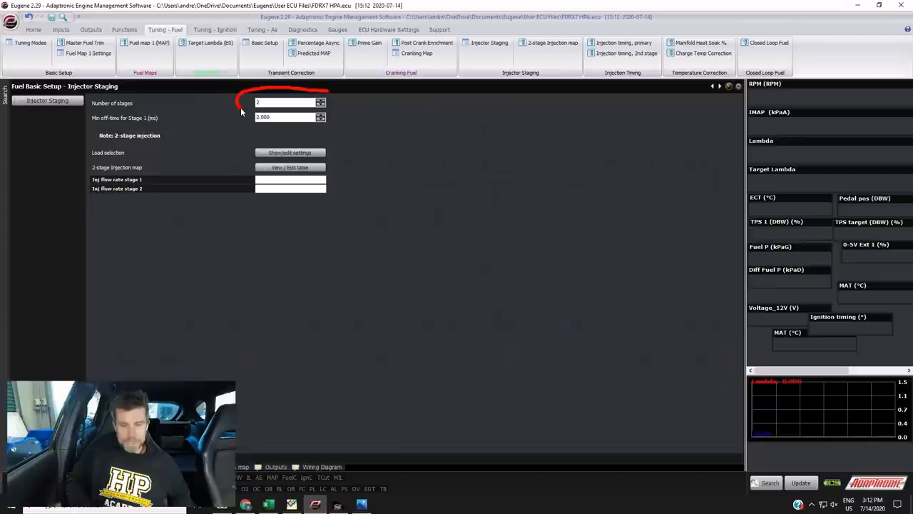
mouse_move(331, 94)
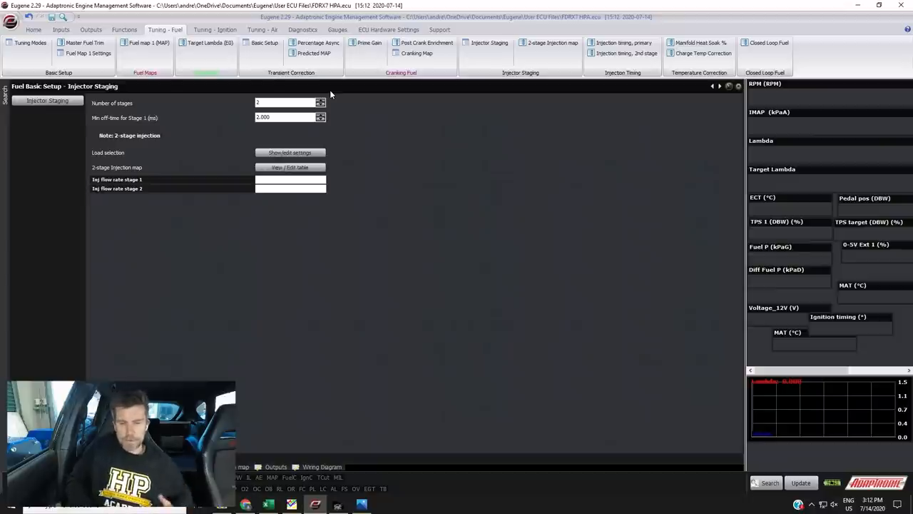
mouse_move(336, 108)
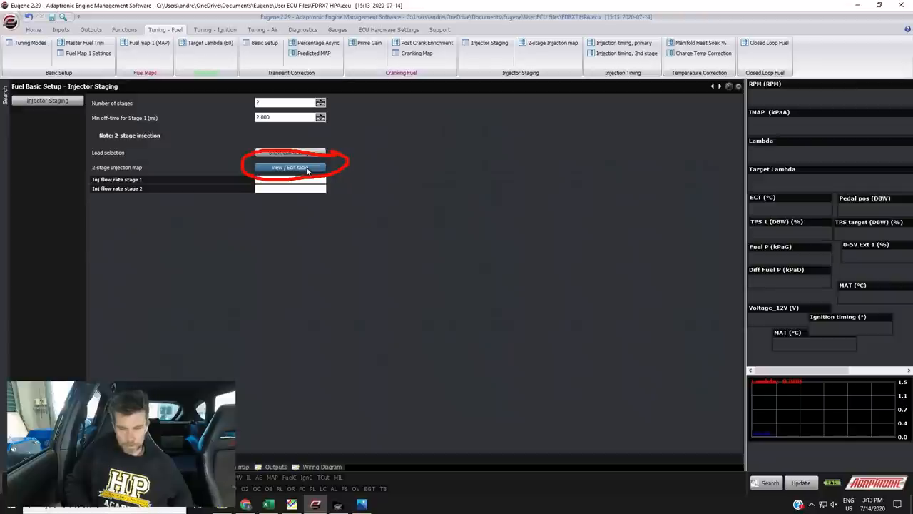
click(291, 166)
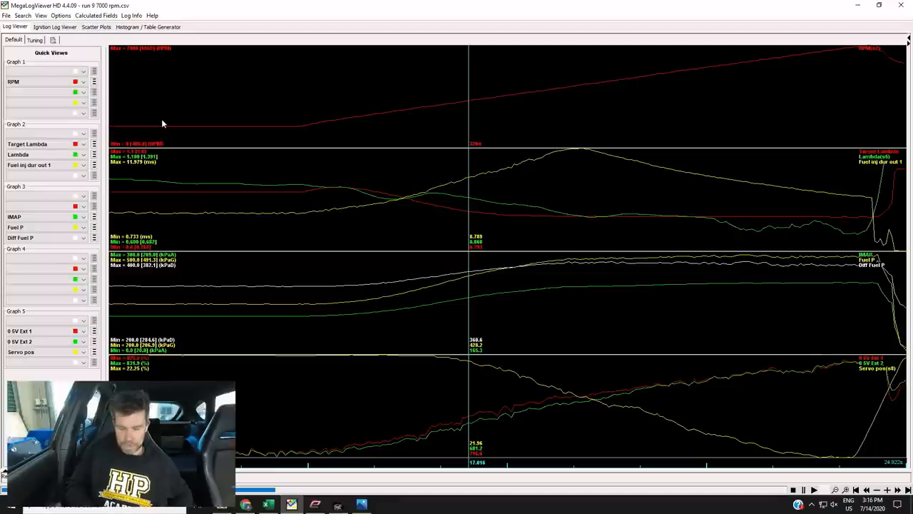
mouse_move(570, 137)
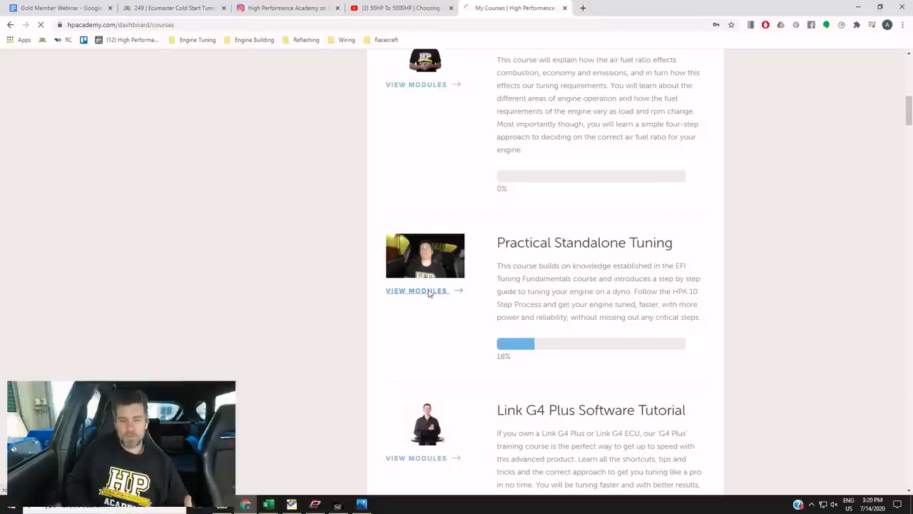
Step: Show the Practical Standalone Tuning modules down to Tuning a Turbo Engine and its lessons
click(416, 291)
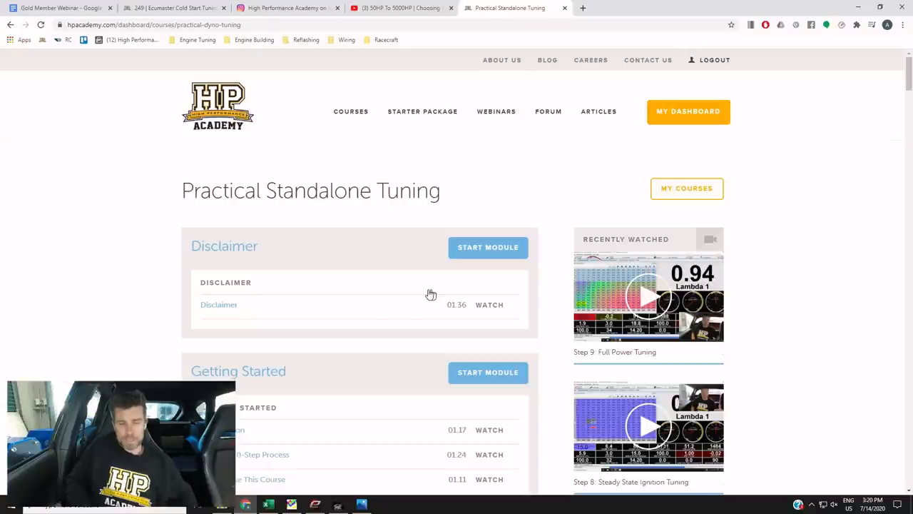
scroll(down, 3)
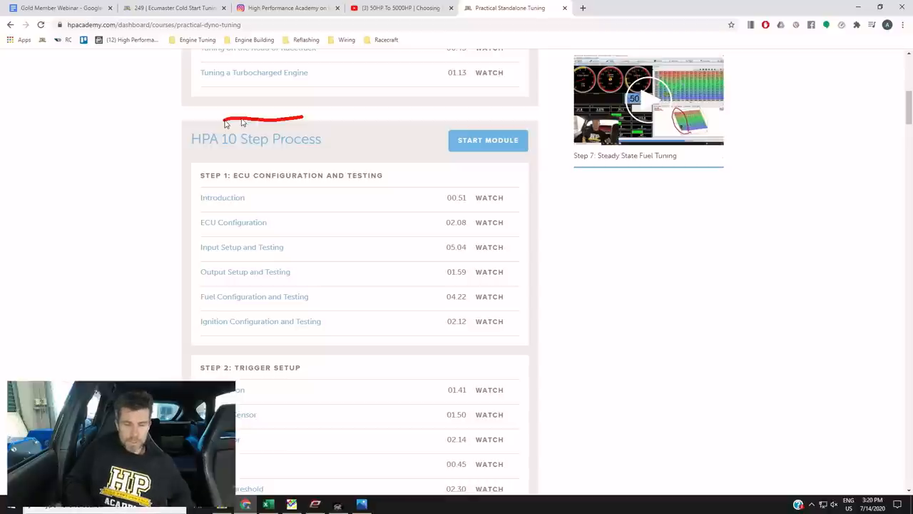
scroll(down, 3)
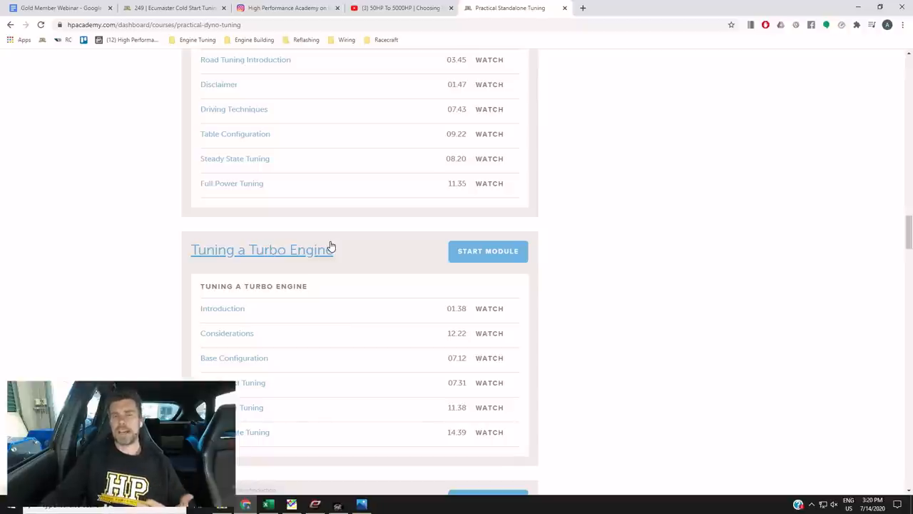
mouse_move(306, 229)
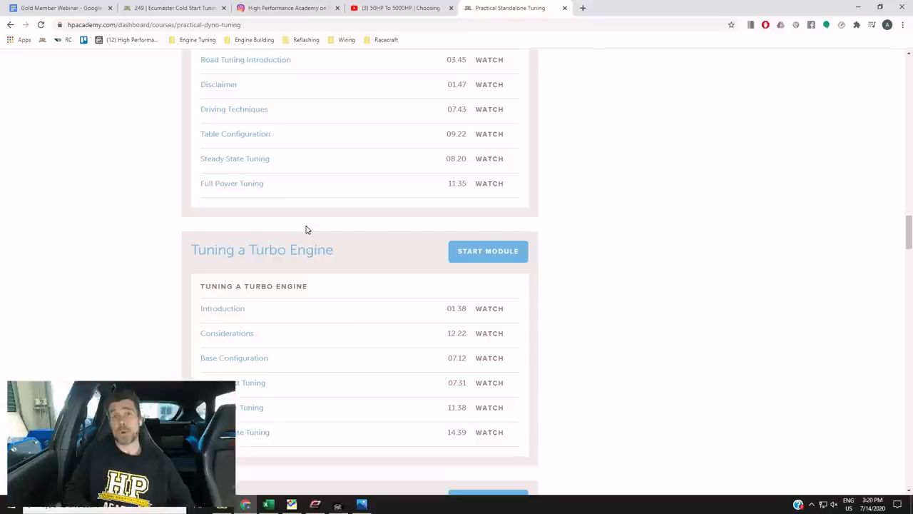
Step: Review the Worked Examples modules, then bring up the High Performance Academy Instagram spark-plug post
scroll(down, 3)
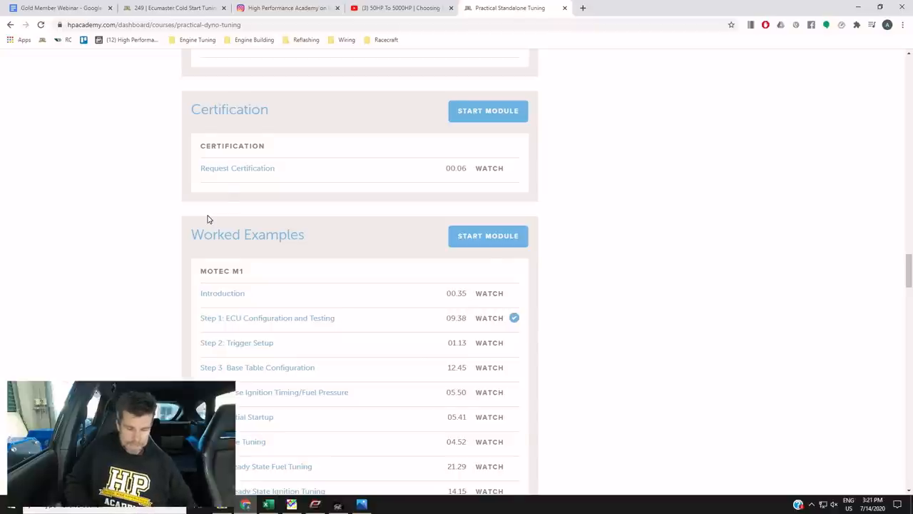
scroll(down, 3)
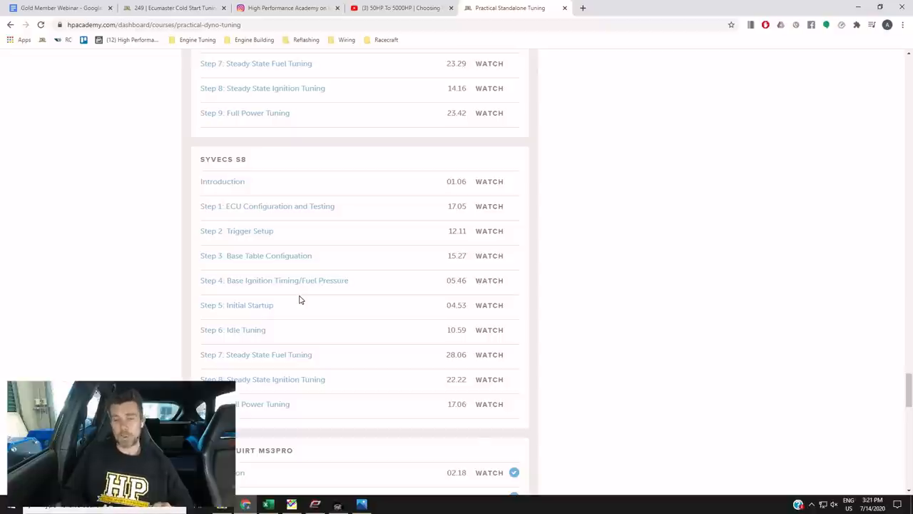
scroll(down, 3)
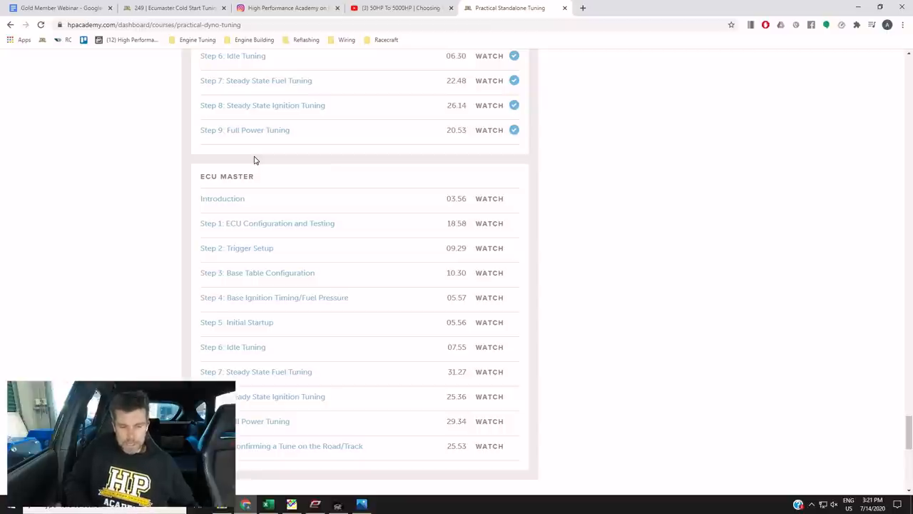
click(286, 8)
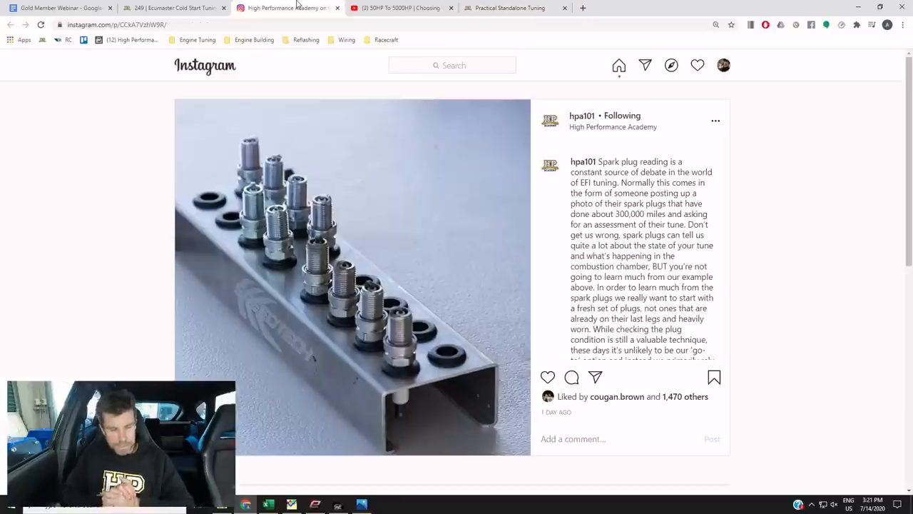